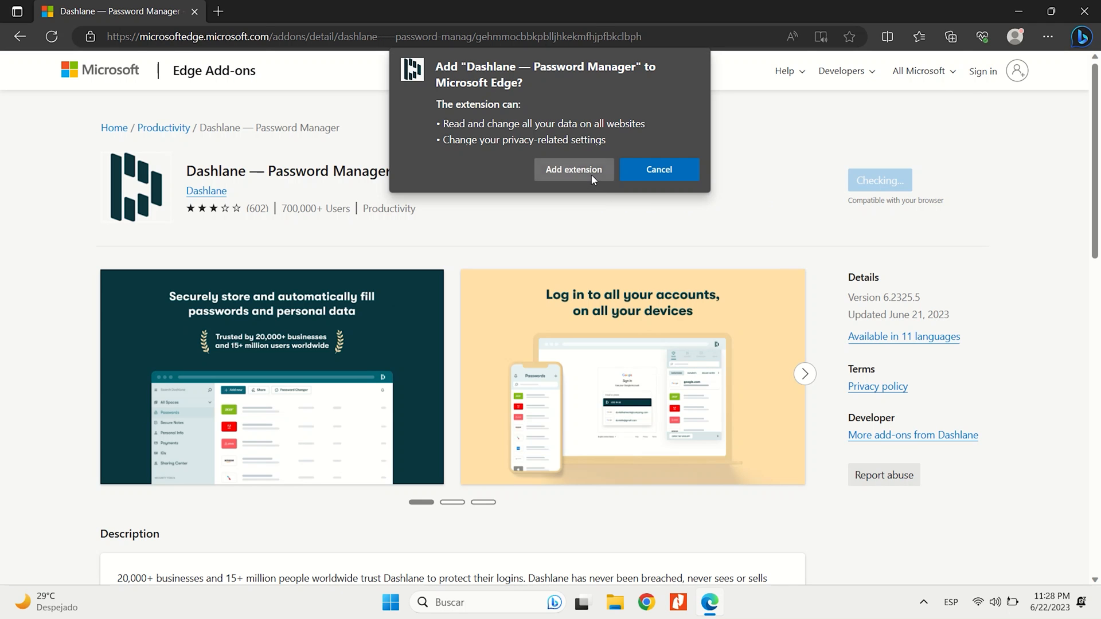
# Step: Confirm adding the Dashlane — Password Manager extension to Edge
pyautogui.click(573, 169)
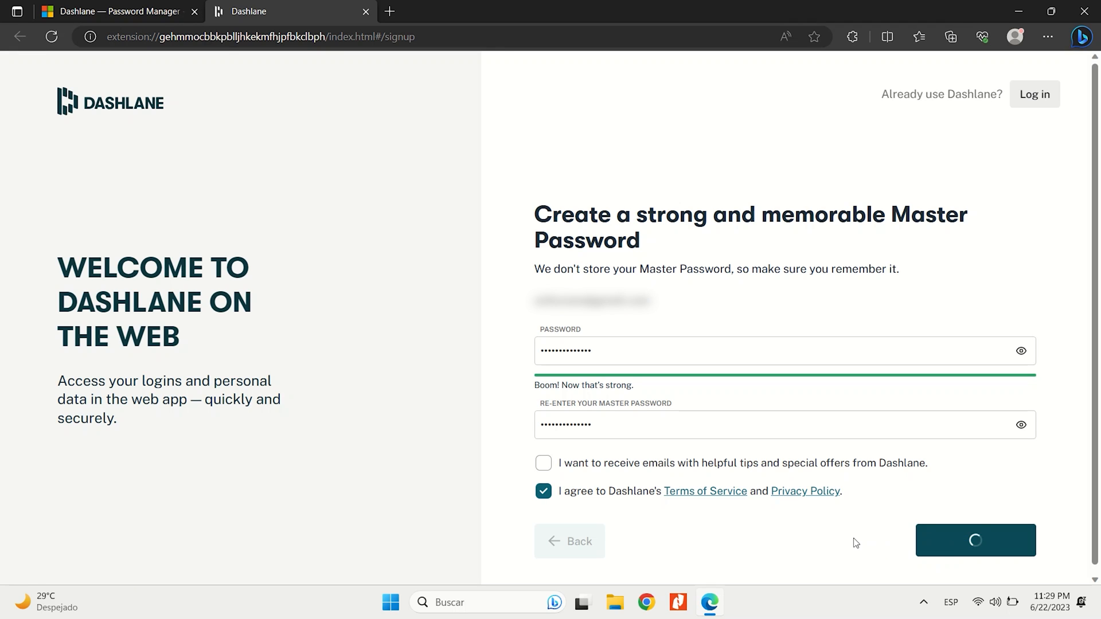
# Step: Submit the entered master password with the Terms of Service accepted
pyautogui.click(975, 540)
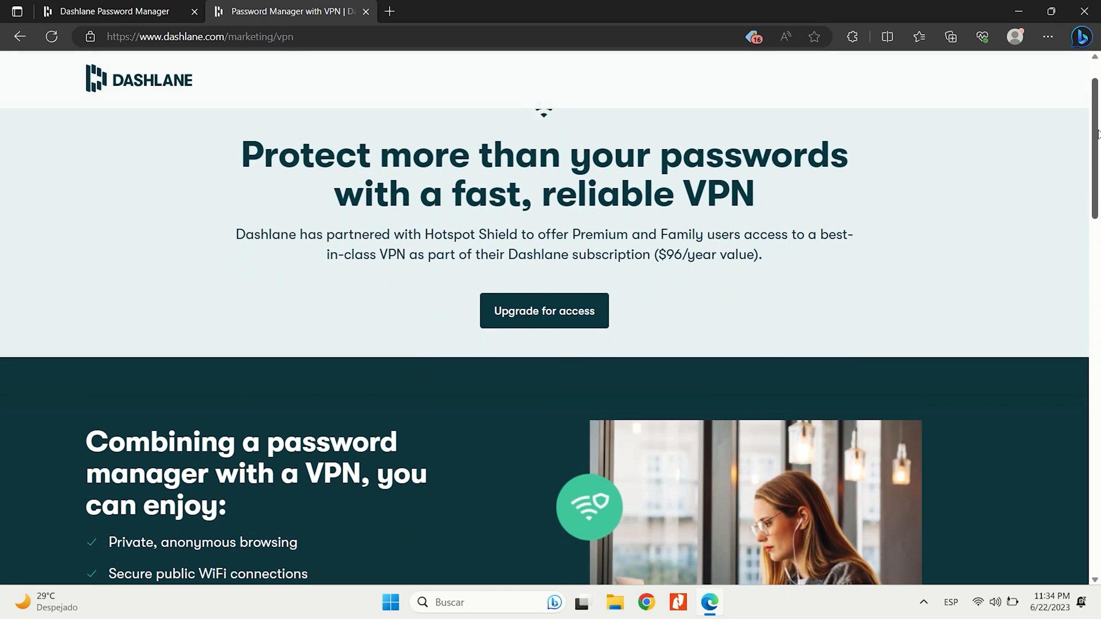
# Step: Scroll through the Hotspot Shield VPN page at dashlane.com/marketing/vpn
pyautogui.scroll(-3)
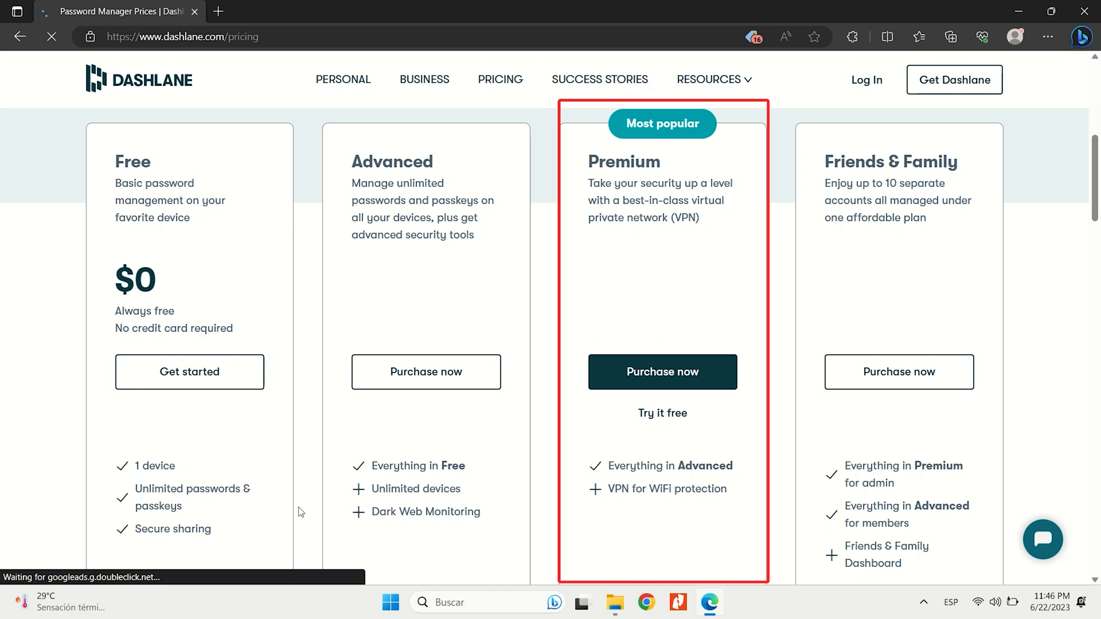
# Step: Choose Purchase now under the Premium plan on the Pricing page
pyautogui.click(661, 372)
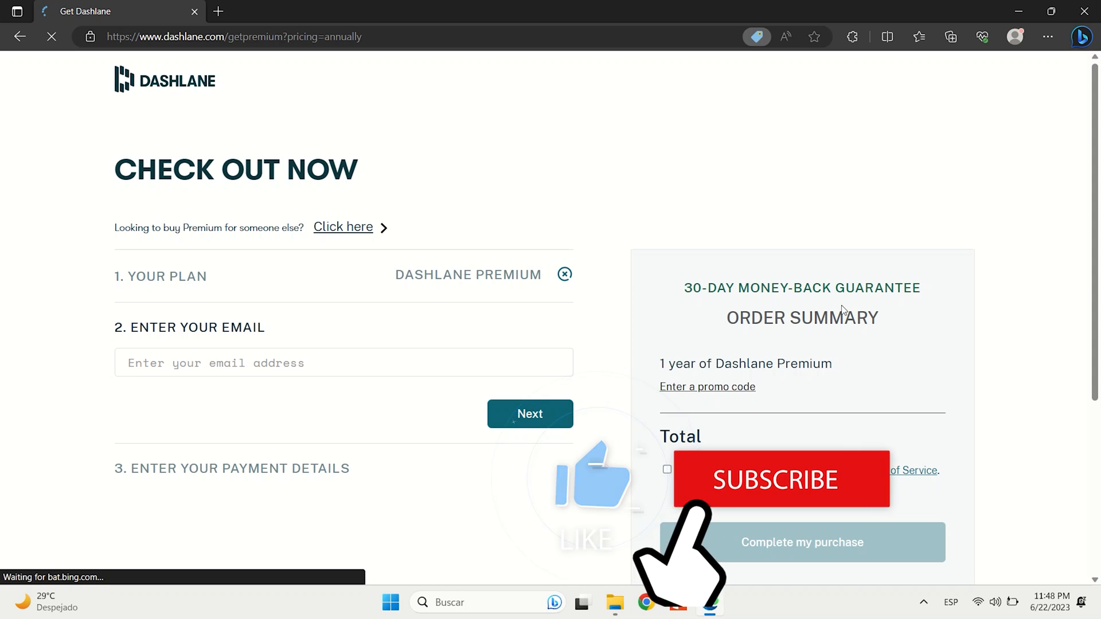